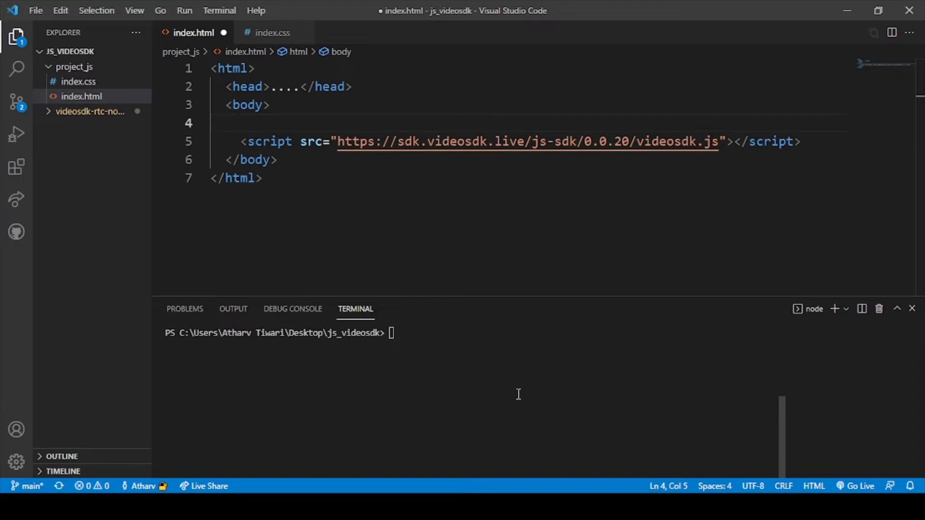
mouse_move(214, 88)
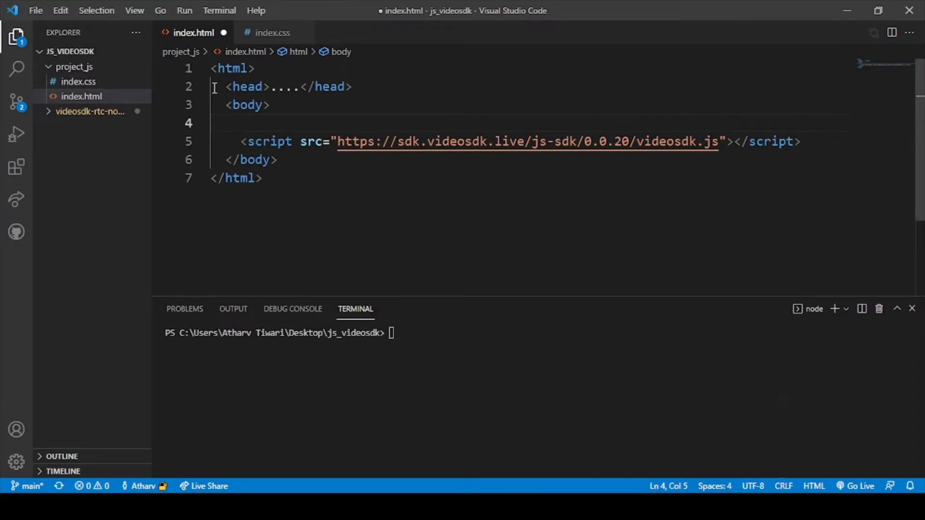
mouse_move(78, 88)
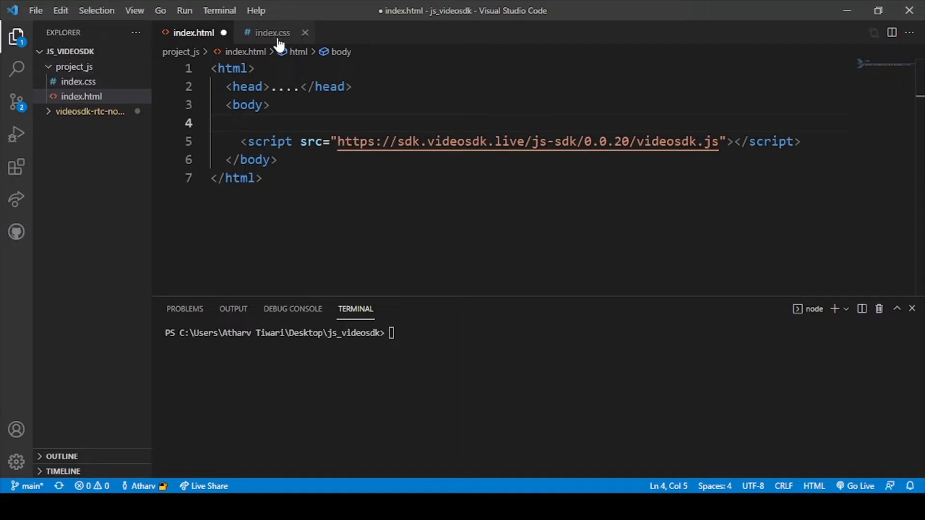
Check the empty index.css and return to index.html to fill its head with favicon, charset, stylesheet and title
left_click(272, 32)
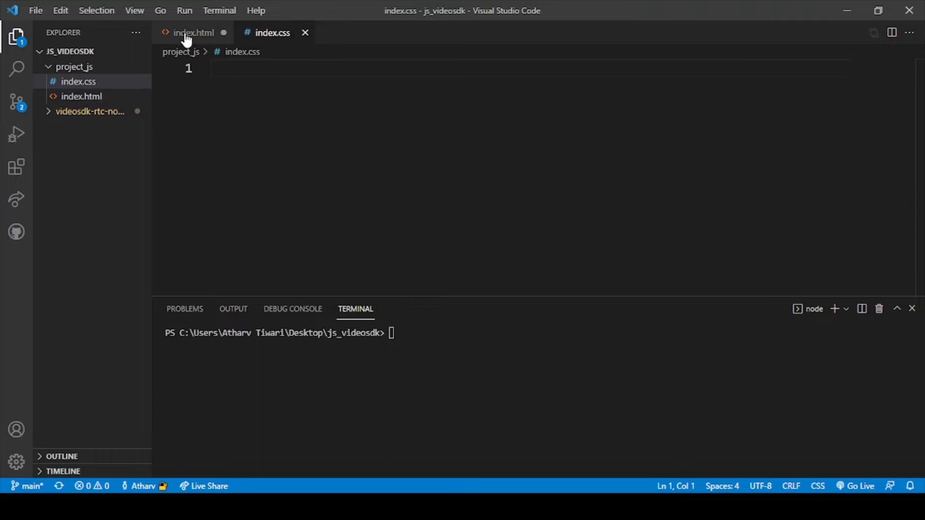
left_click(193, 33)
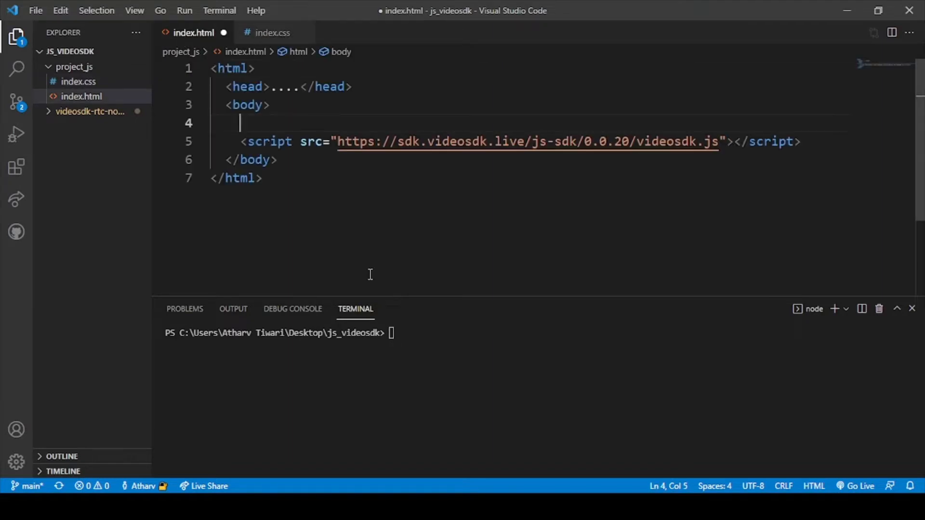
mouse_move(314, 121)
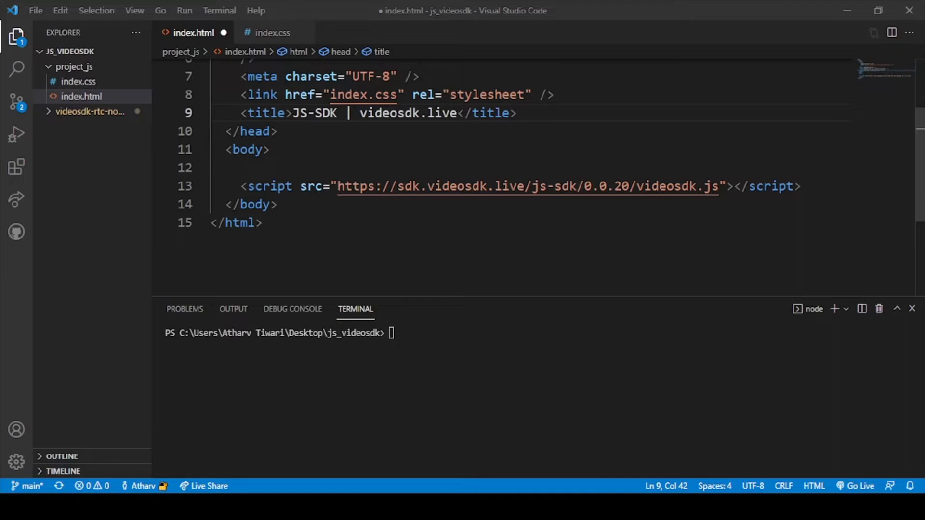
Insert a <style> block after the title with #videoContainer, #videoContainer video, #screenShare and audio rules, then review it
scroll("up", 3)
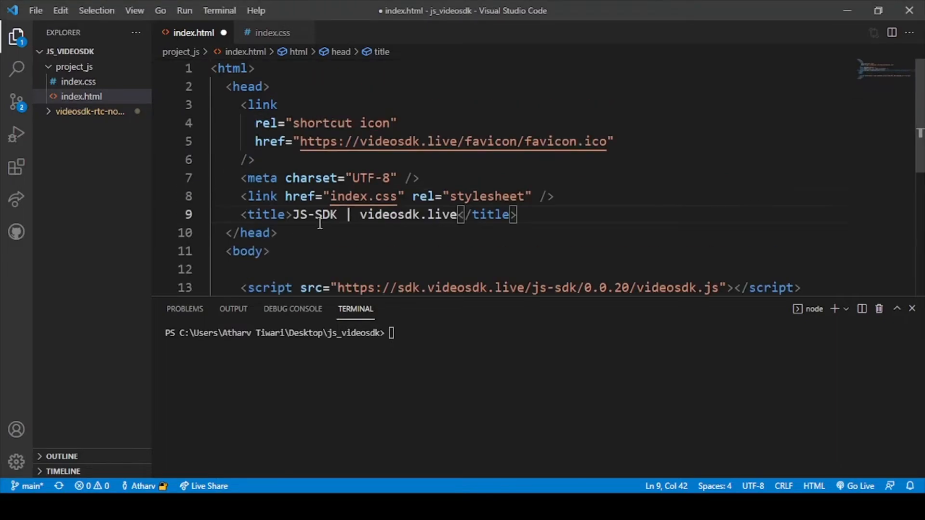
key("Enter")
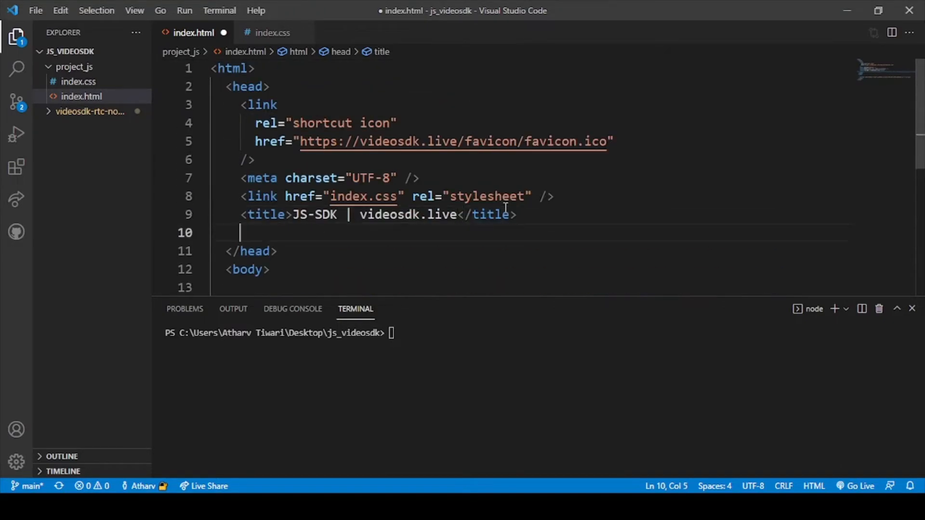
scroll("down", 3)
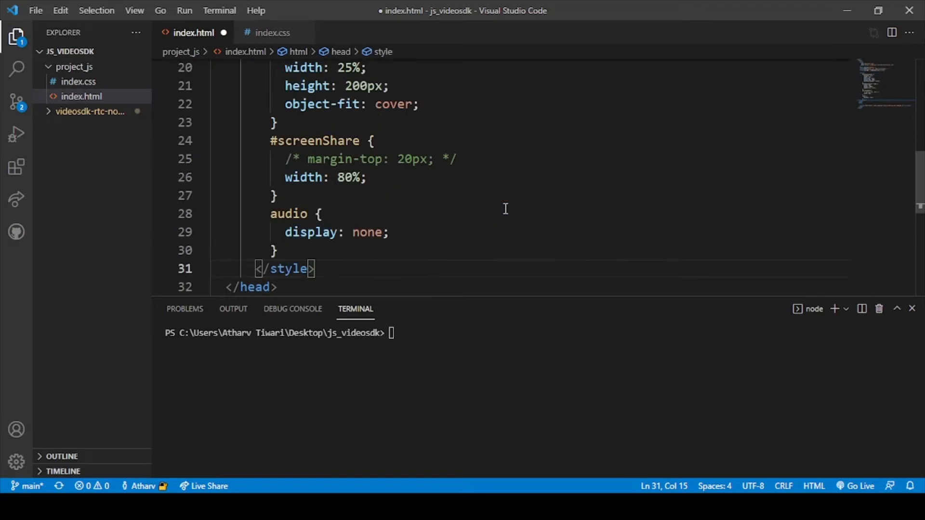
mouse_move(446, 173)
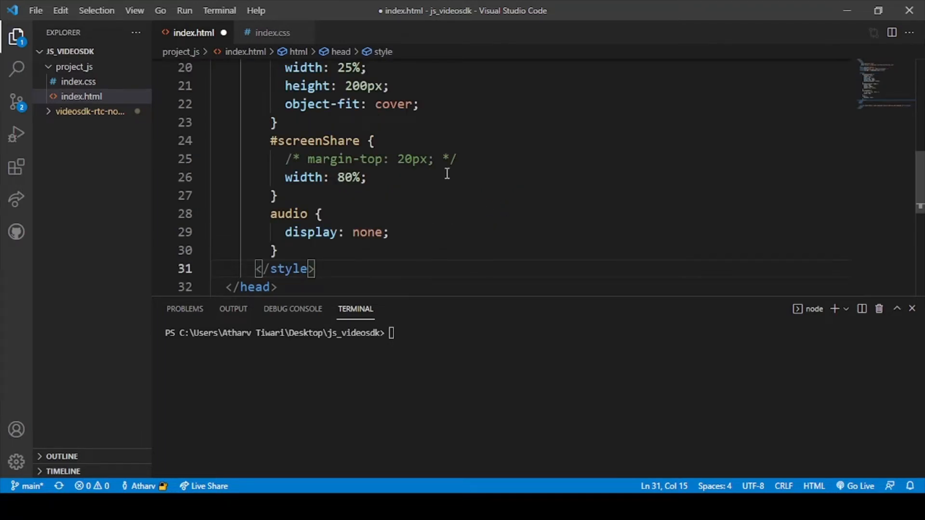
scroll("up", 3)
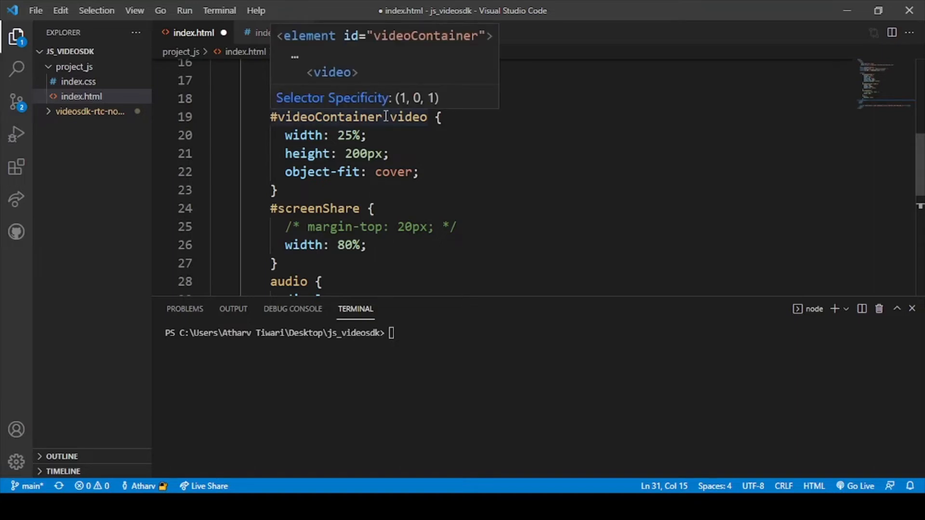
scroll("up", 3)
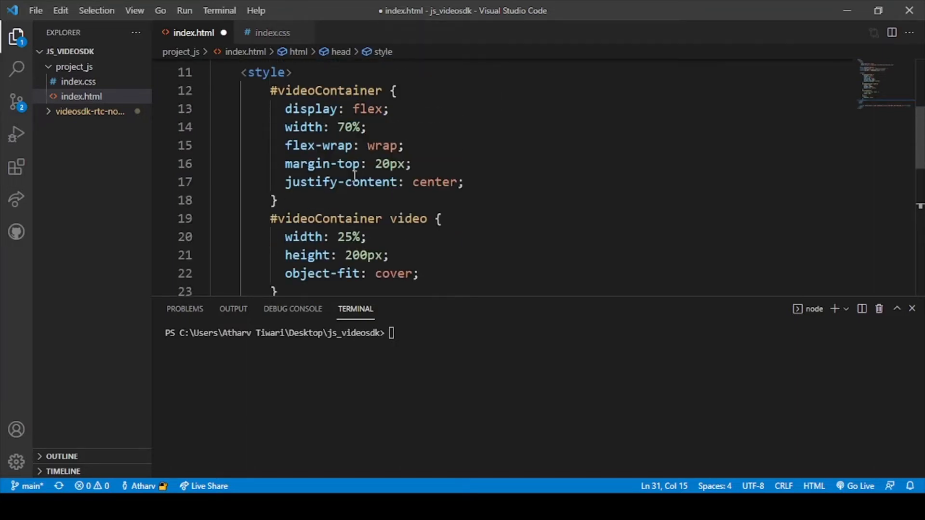
scroll("up", 3)
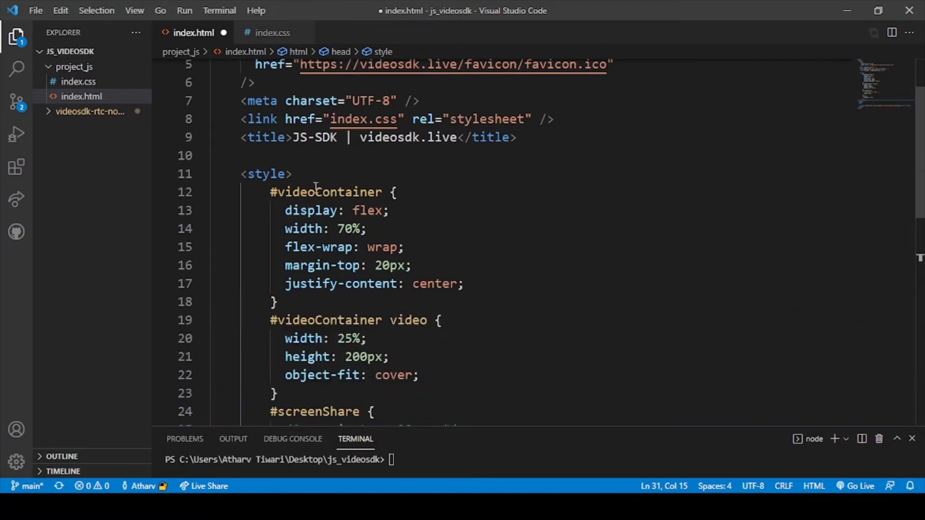
scroll("down", 3)
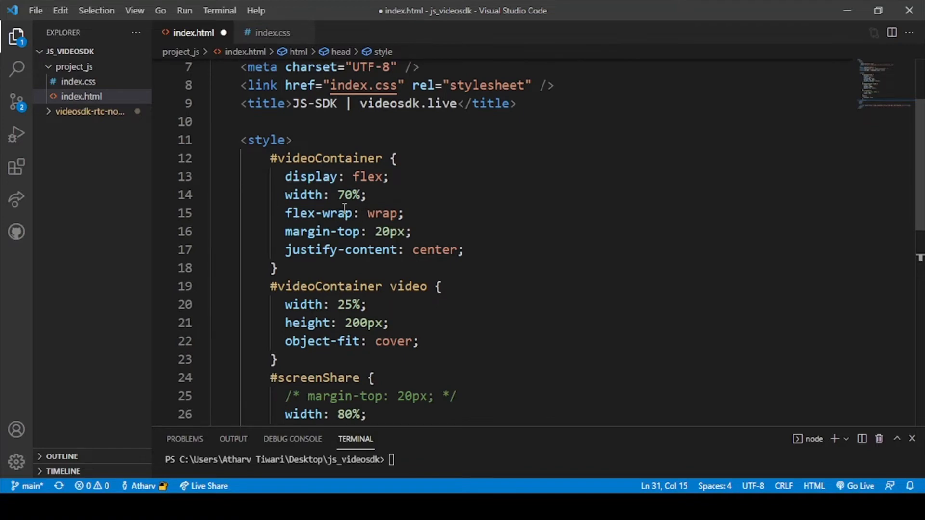
scroll("down", 3)
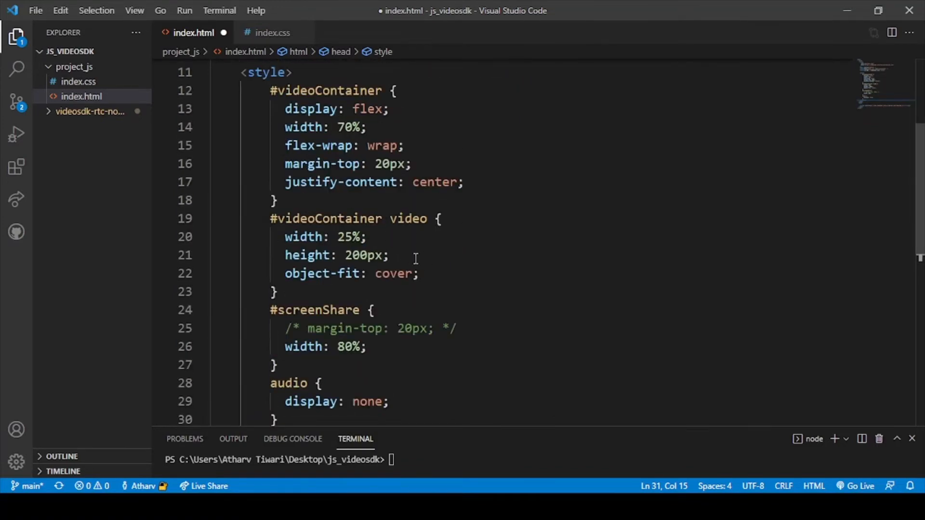
scroll("down", 3)
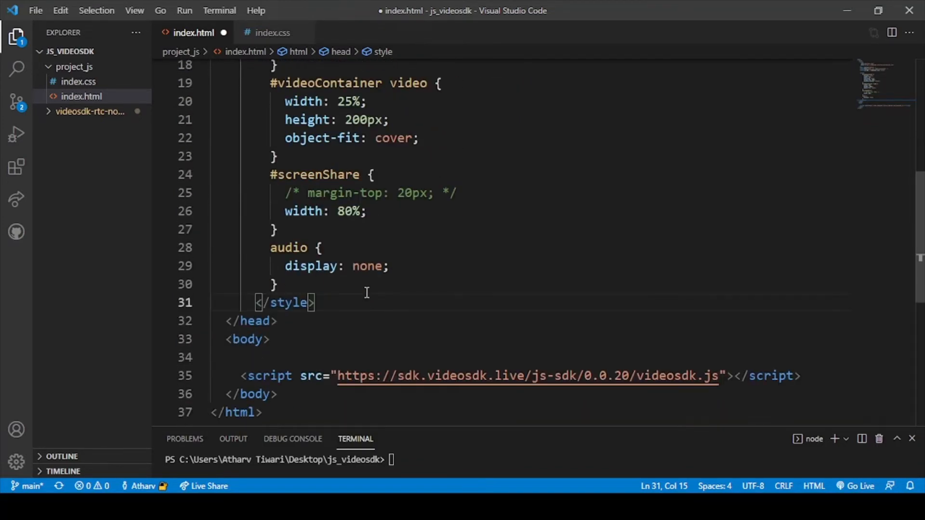
mouse_move(366, 293)
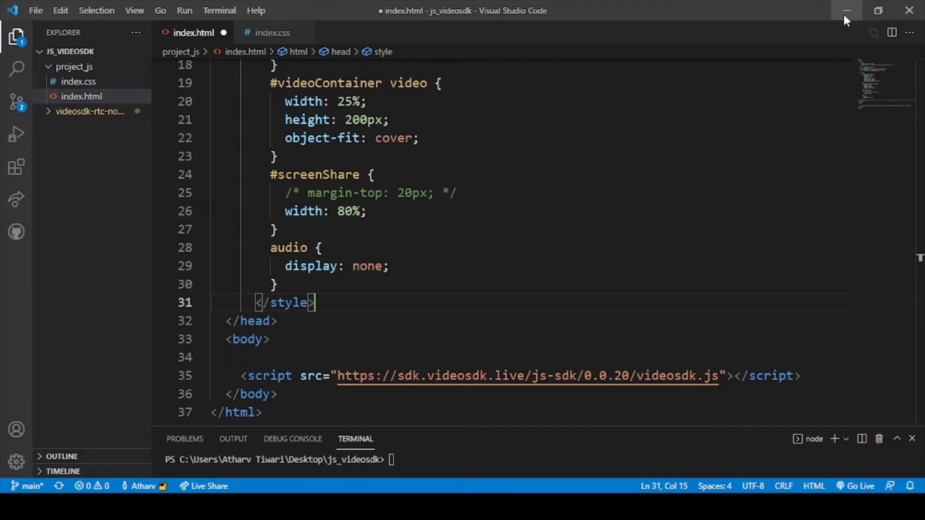
Fill index.css with utility, button, colour, chat-wrapper and hide classes, save it and close it
left_click(272, 33)
type(".me-chat {")
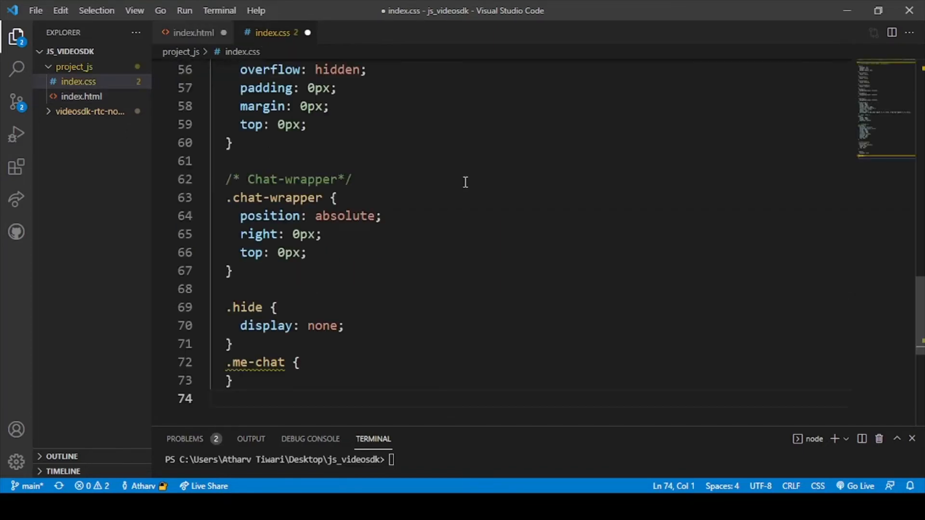
scroll("up", 3)
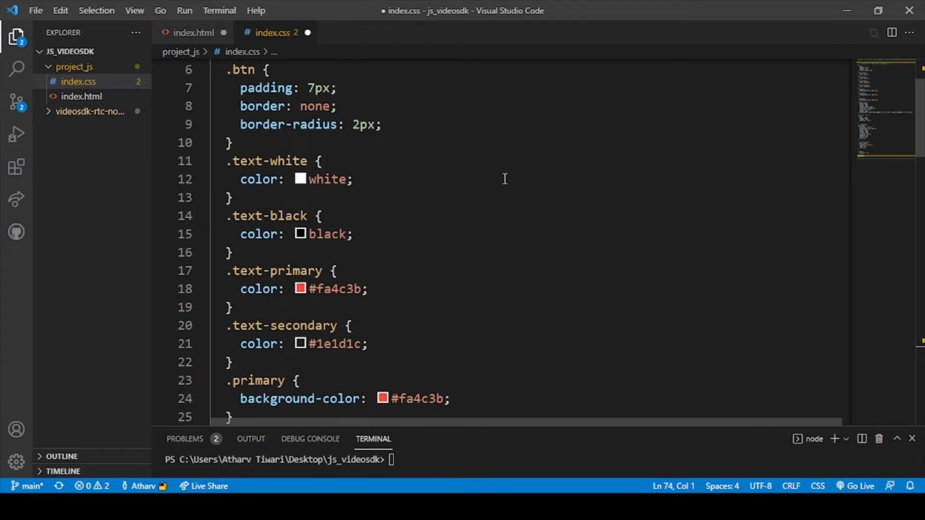
mouse_move(504, 130)
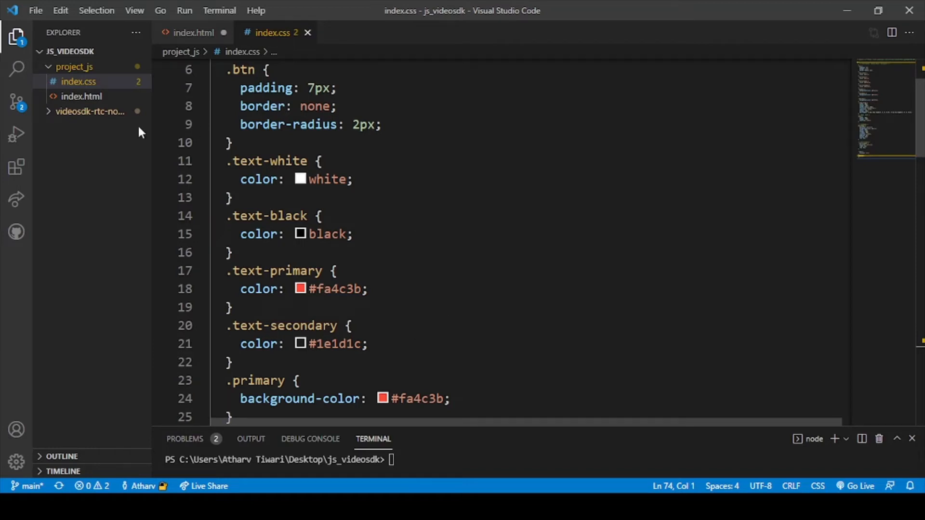
left_click(80, 97)
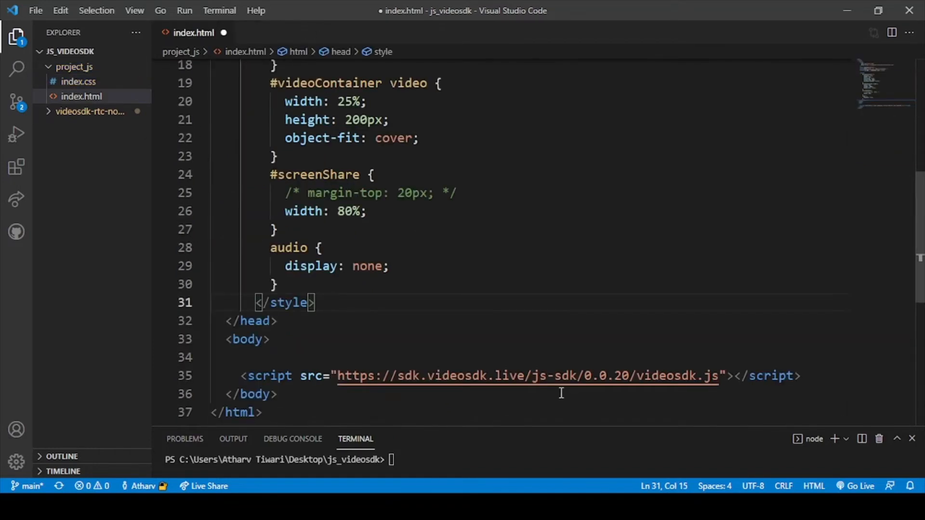
Insert the join-page markup and index.js script into the body, then scroll back to the top of the file
scroll("down", 3)
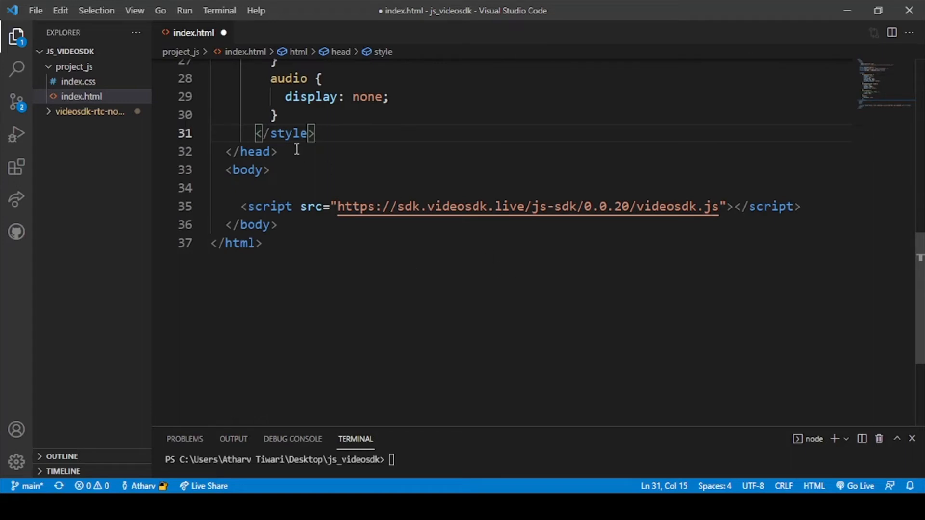
left_click(247, 170)
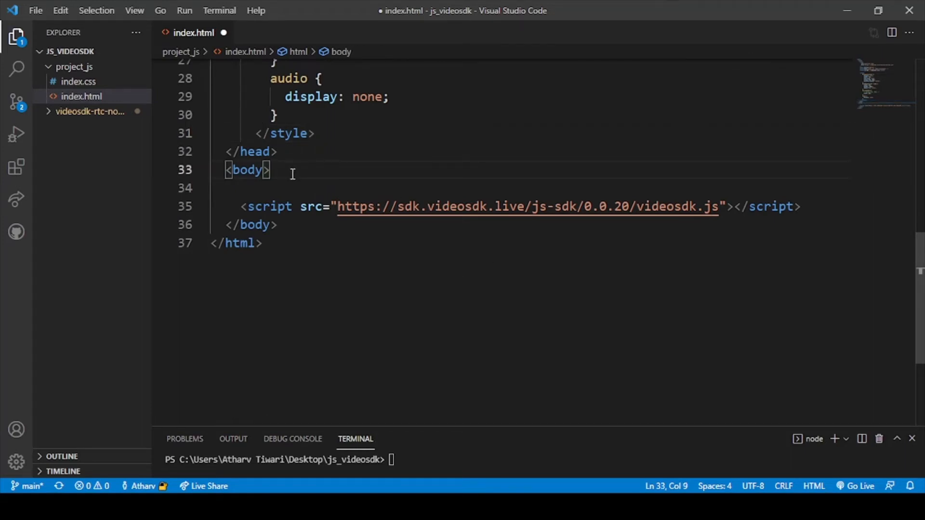
key("enter")
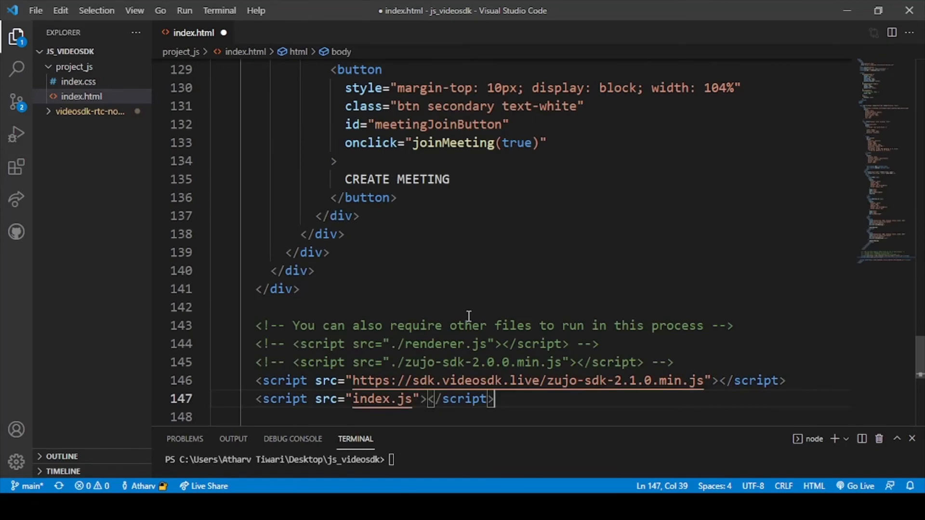
scroll("down", 3)
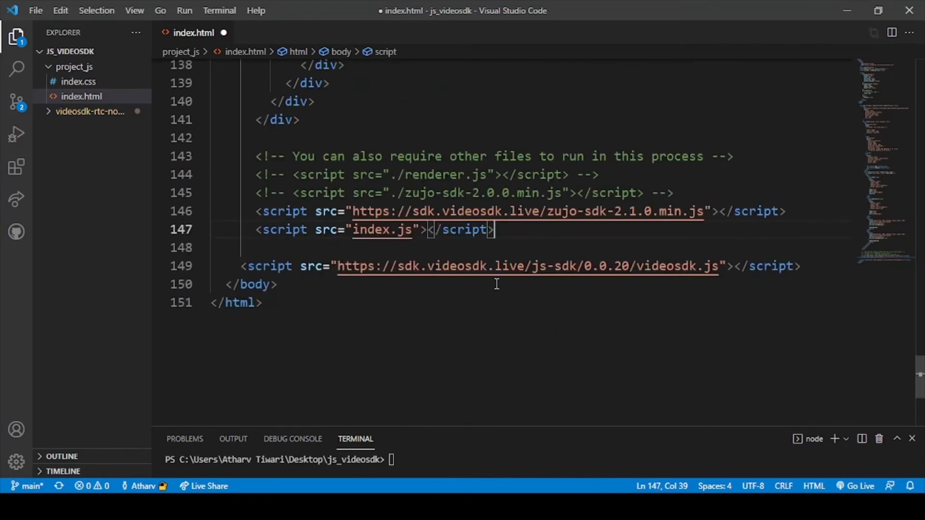
scroll("up", 3)
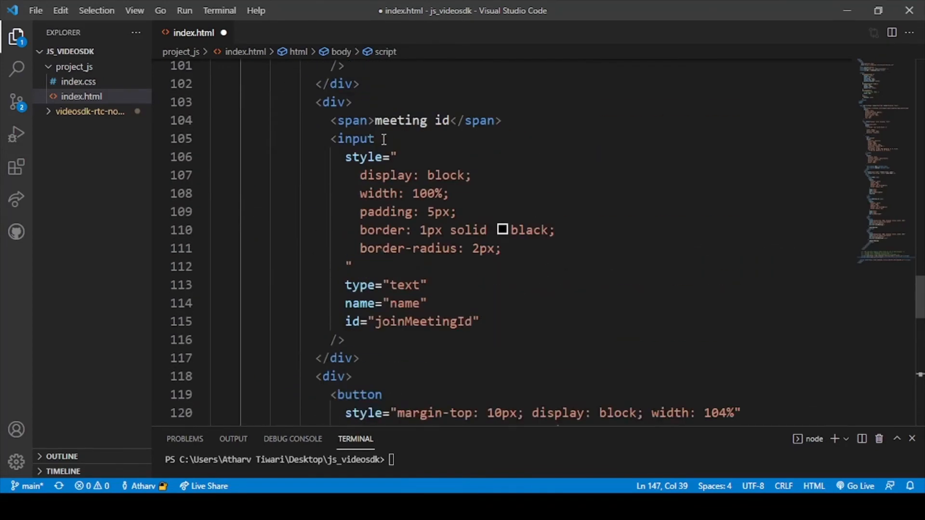
scroll("up", 3)
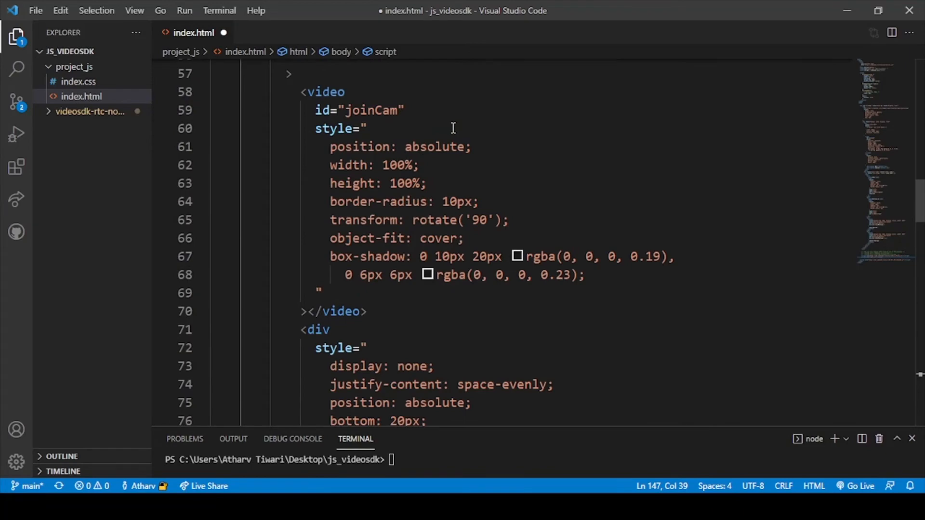
scroll("up", 3)
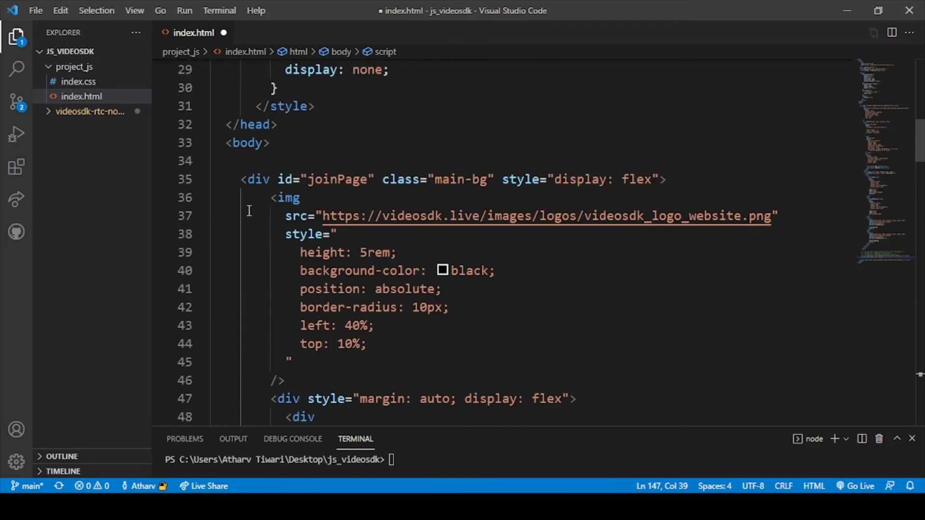
mouse_move(306, 233)
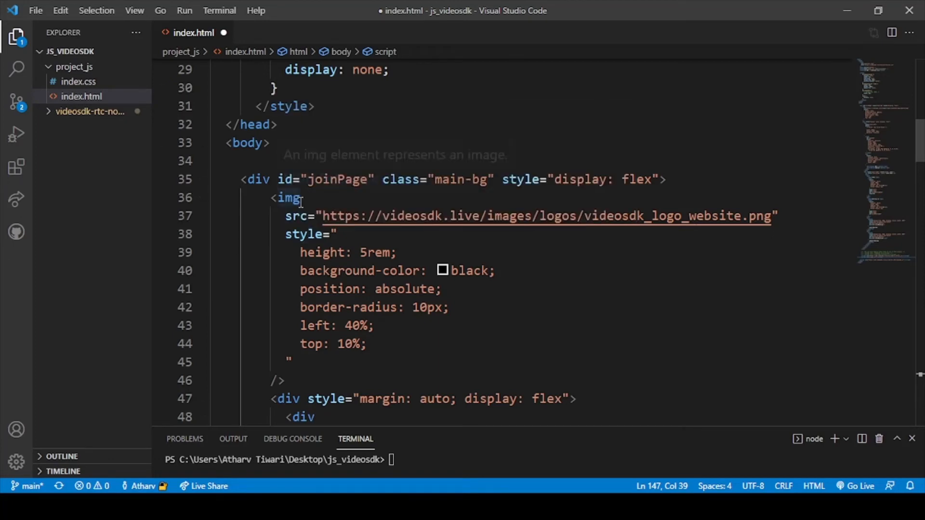
mouse_move(321, 252)
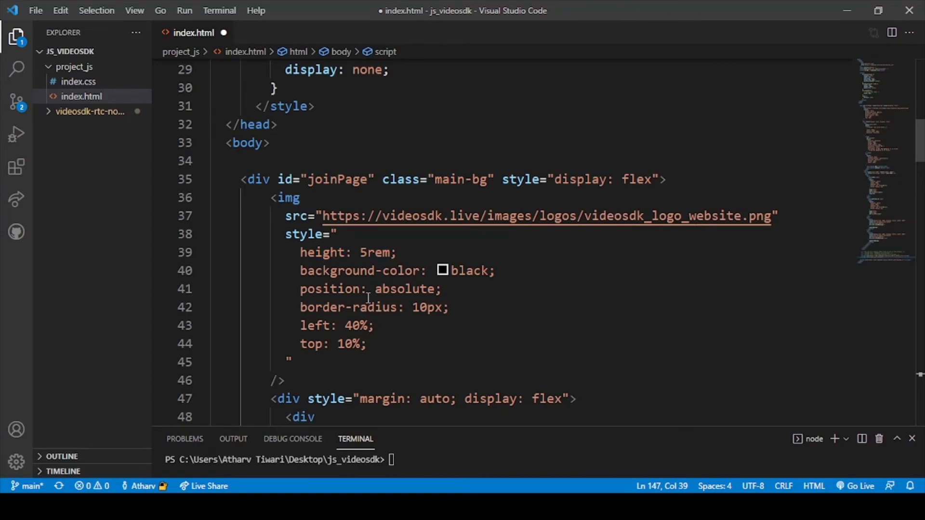
Review the join page markup: camera preview, name and meeting-id inputs, join and create buttons
scroll("down", 3)
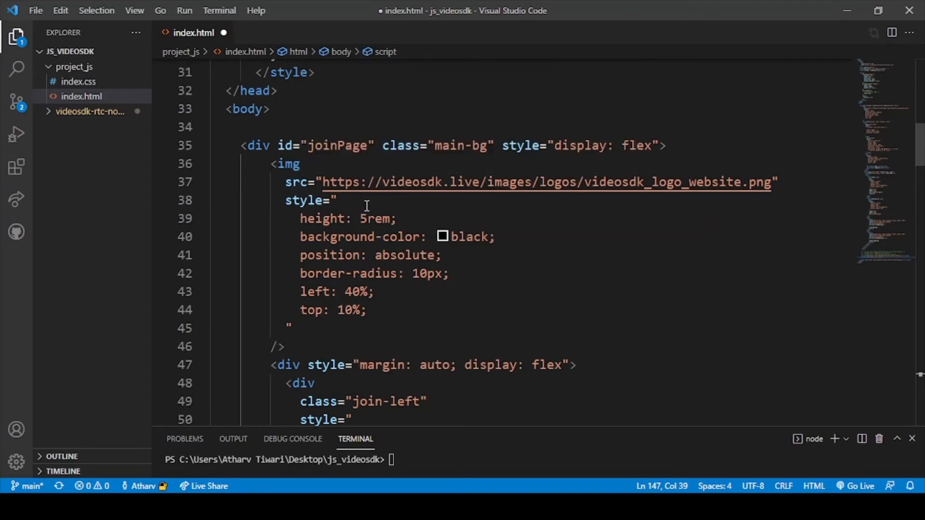
mouse_move(417, 172)
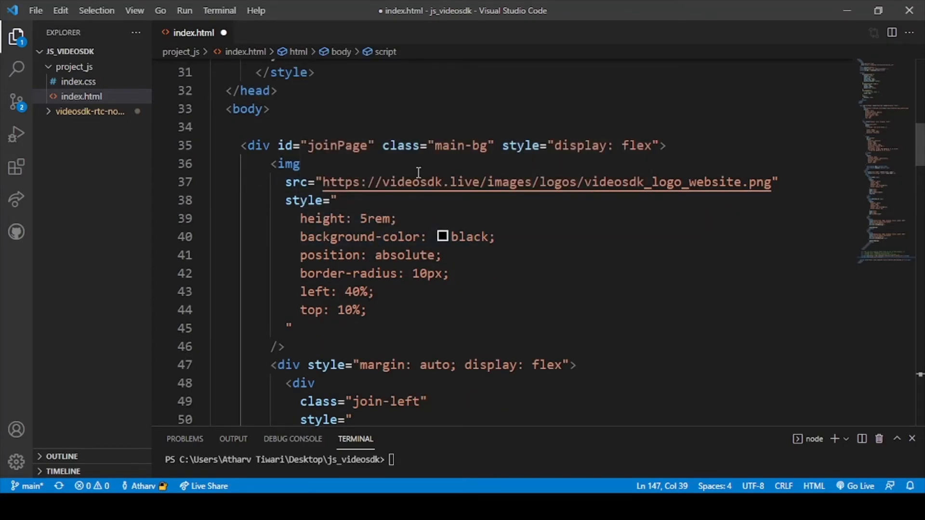
mouse_move(410, 211)
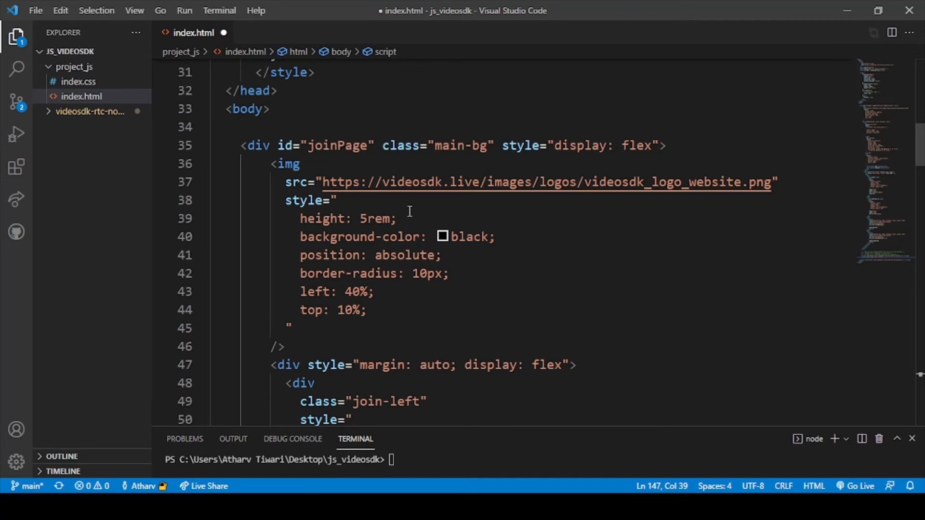
scroll("down", 3)
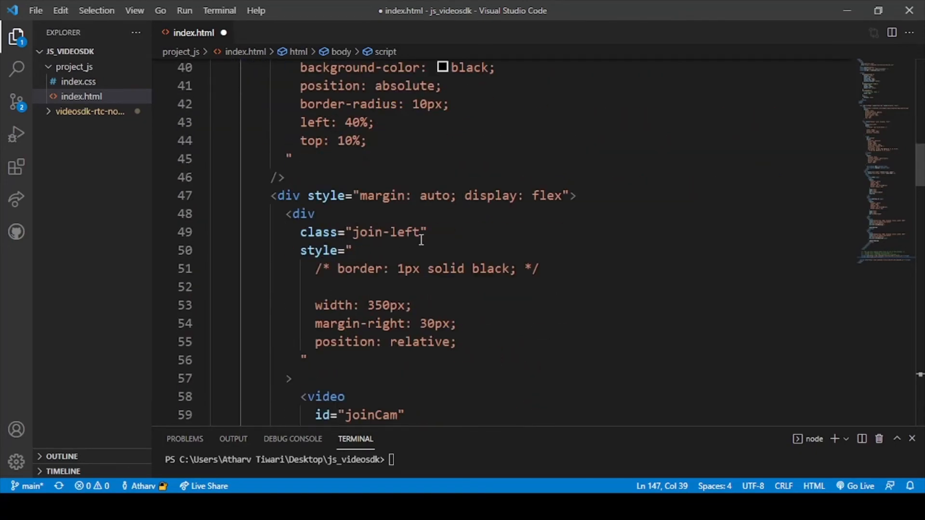
scroll("down", 3)
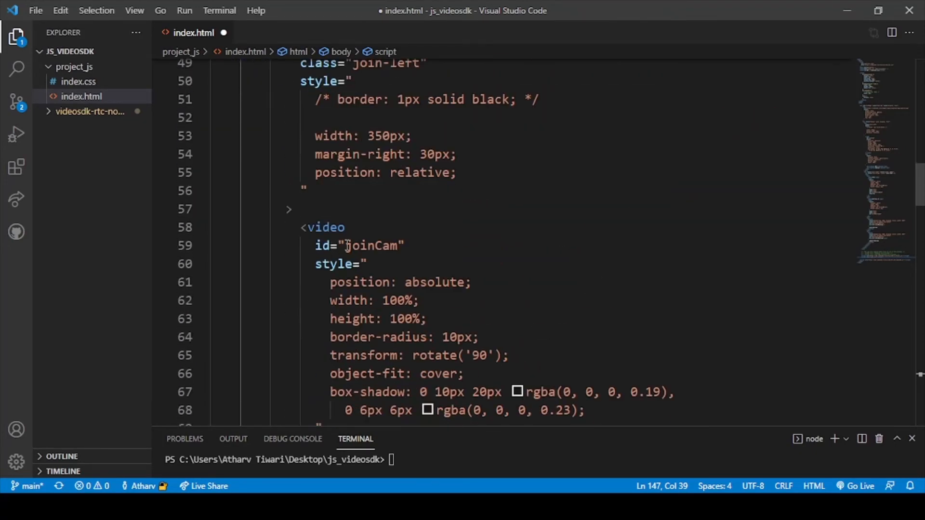
mouse_move(319, 246)
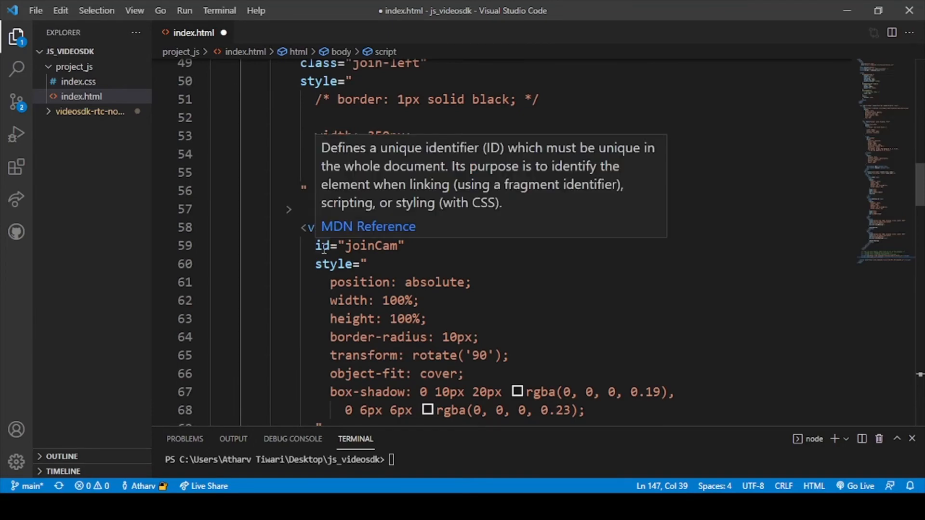
scroll("down", 3)
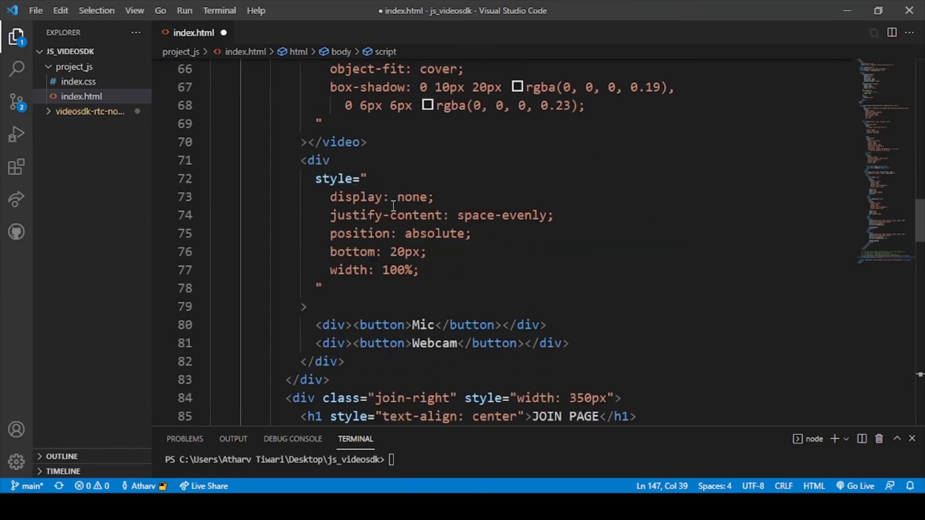
scroll("down", 3)
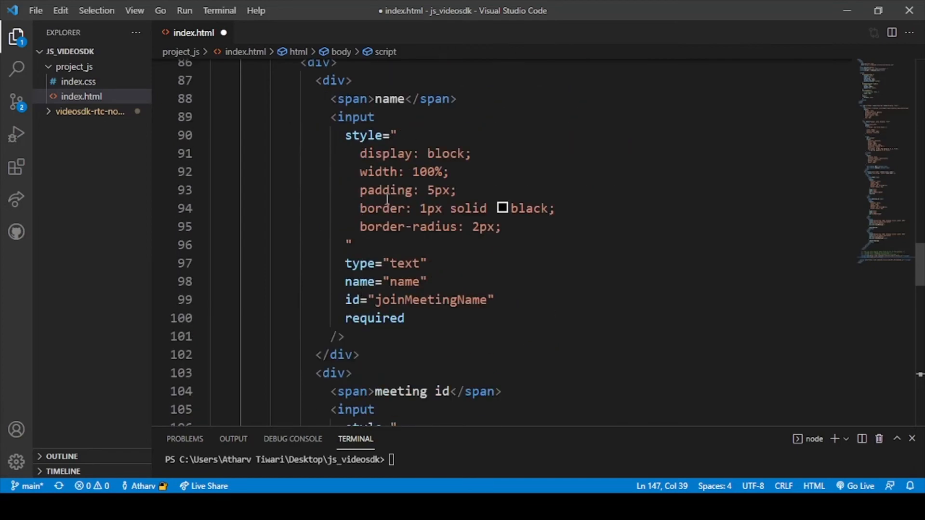
scroll("down", 3)
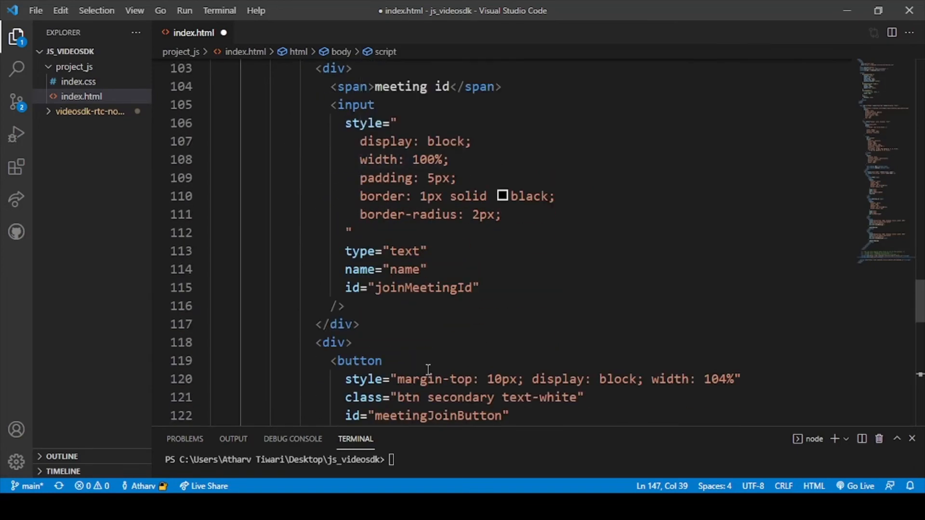
scroll("down", 3)
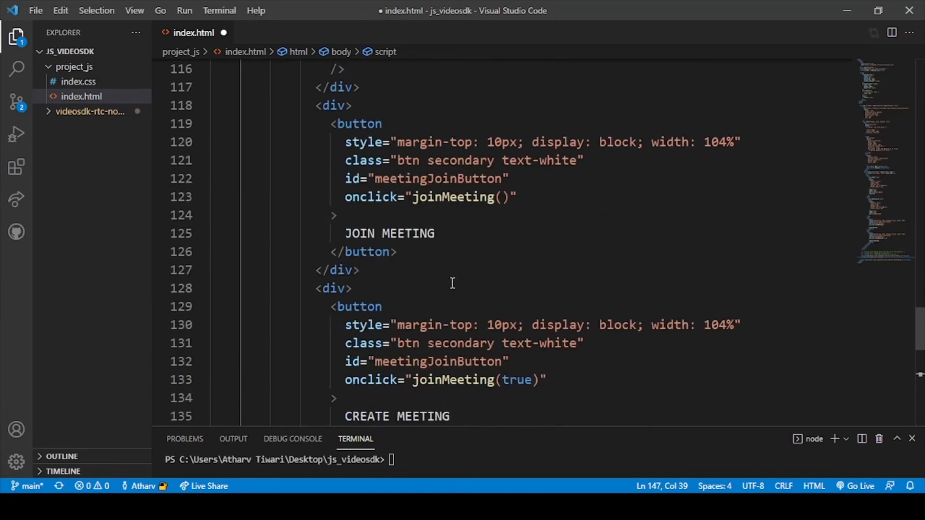
scroll("down", 3)
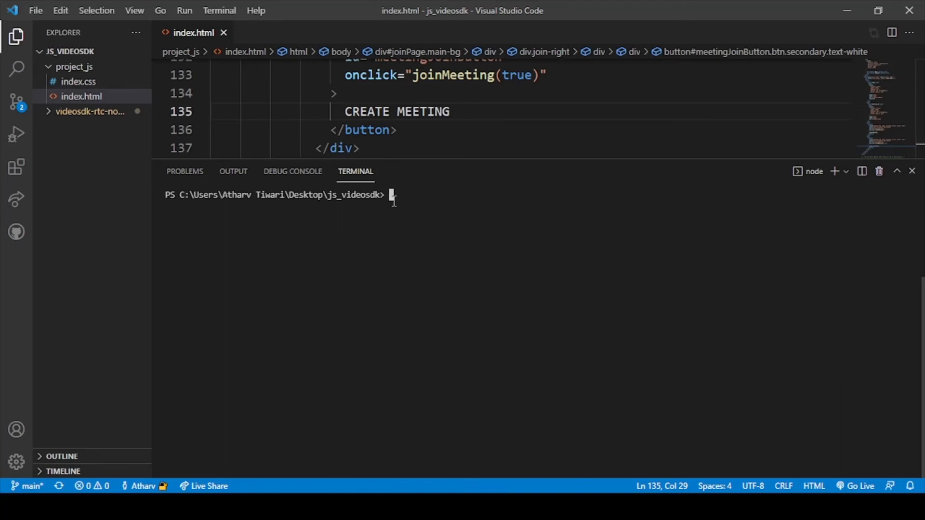
Run cd .\project_js\ and live-server --port=8000 in the terminal to serve the join page
type("cd")
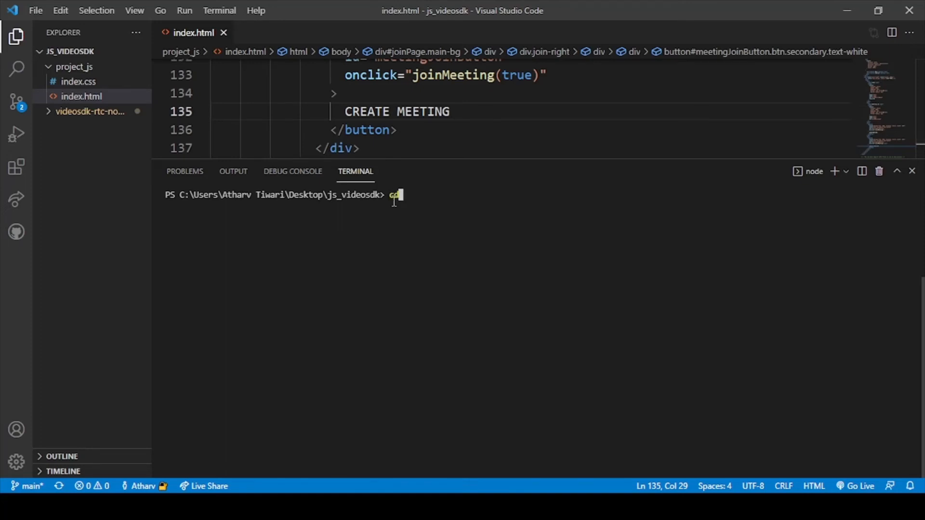
type(".\\project_js\\")
type("live-server --port=8000")
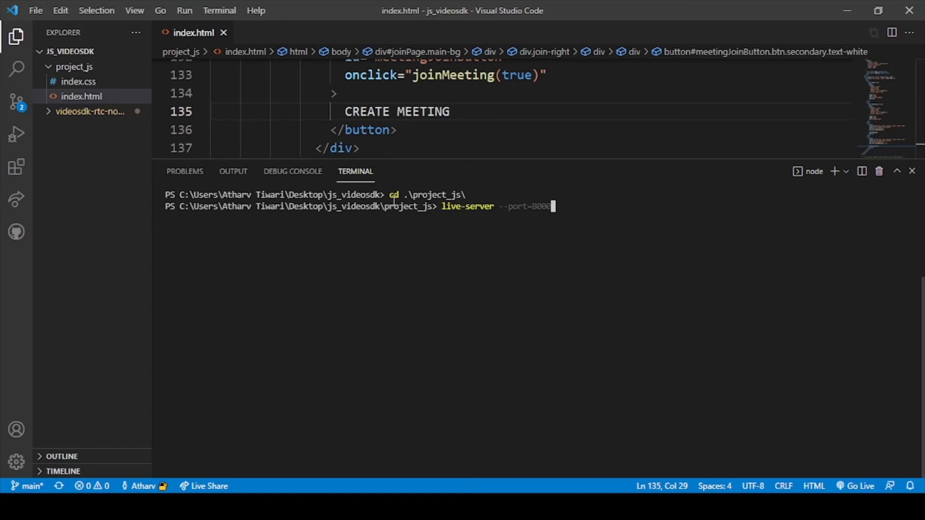
key("Return")
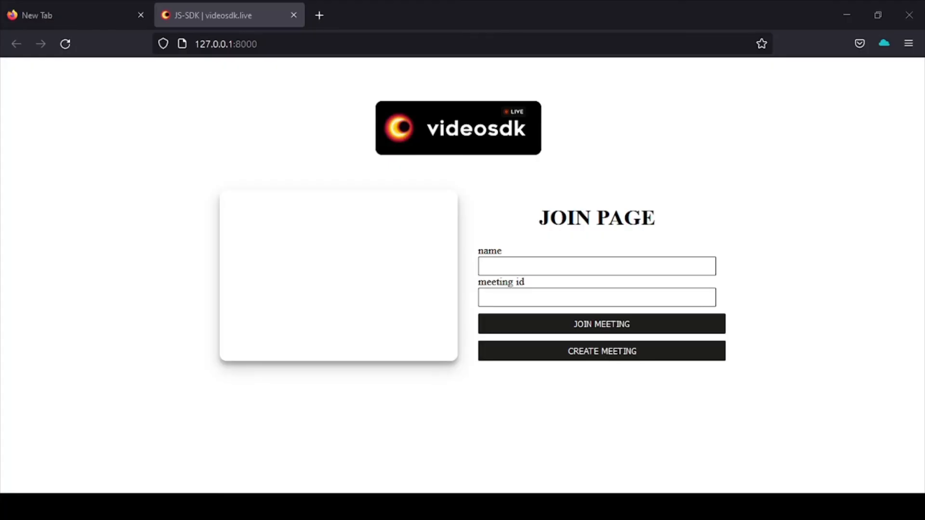
mouse_move(270, 250)
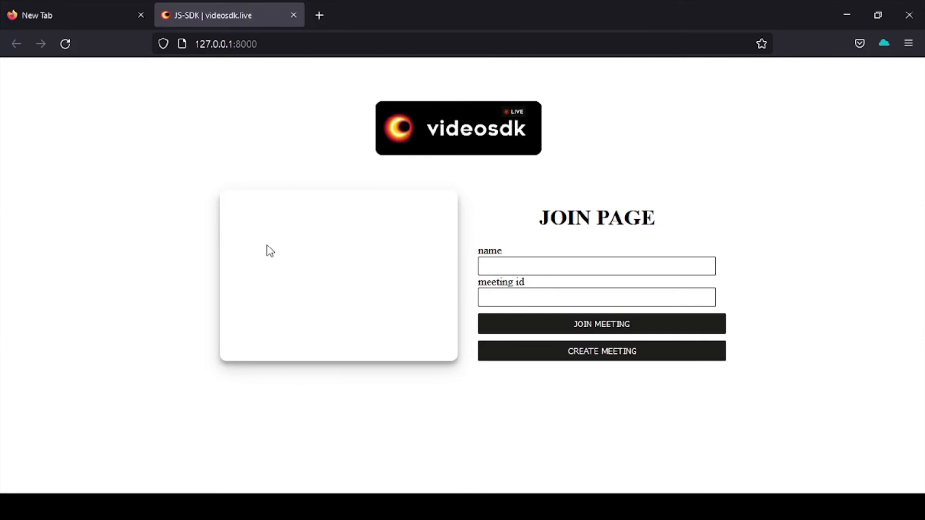
mouse_move(367, 301)
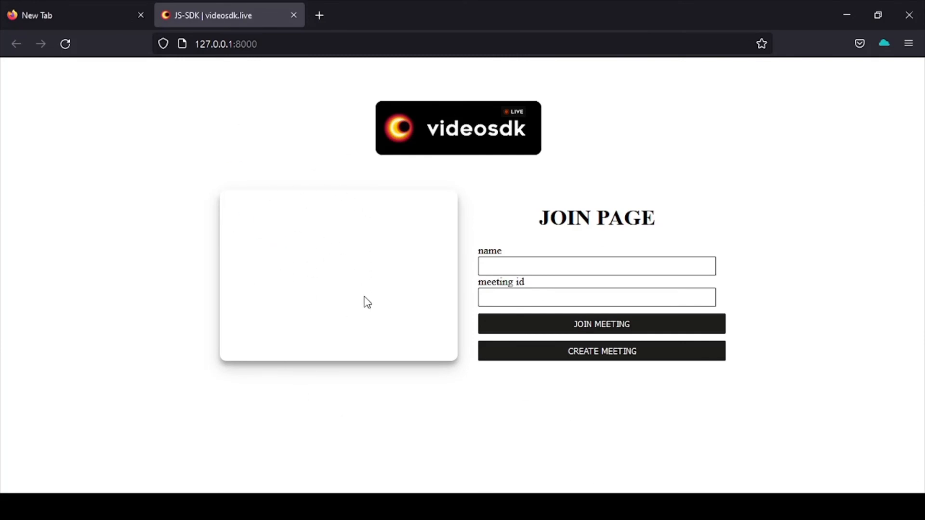
mouse_move(348, 269)
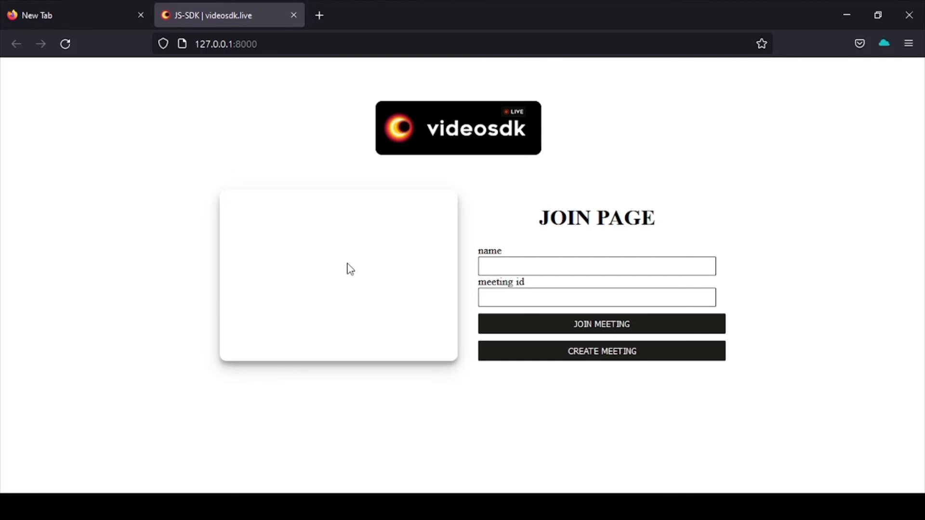